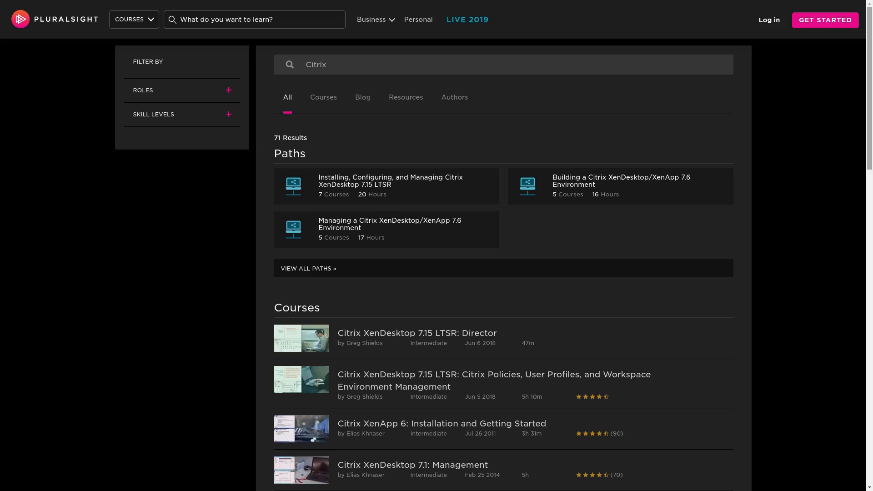
Step: Search Pluralsight for 'windows server' and scroll through the results
type("windows server")
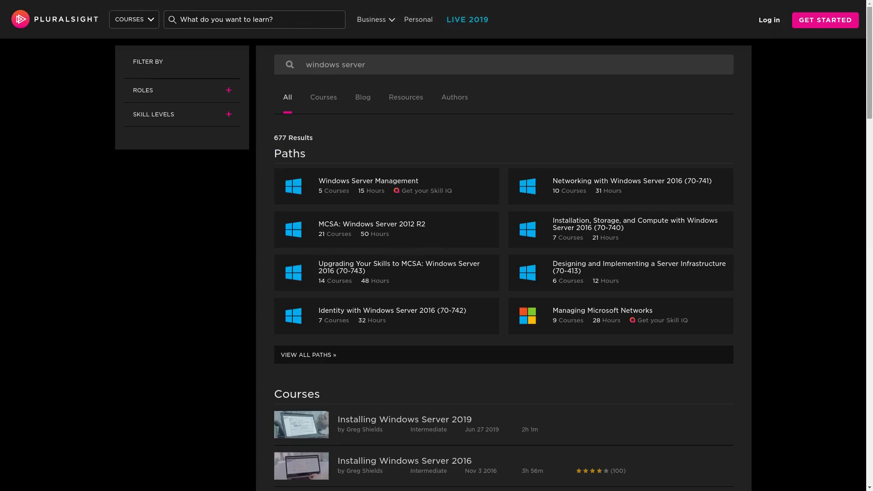
scroll("down", 3)
type("Linux")
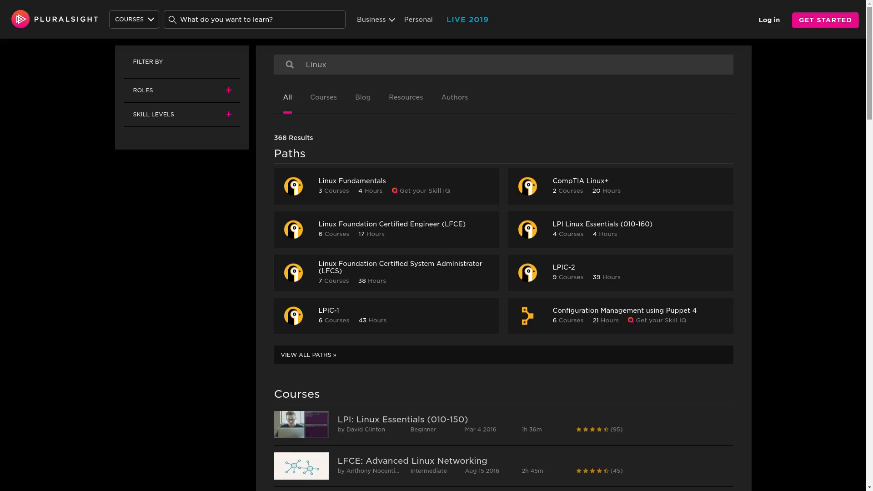
scroll("down", 3)
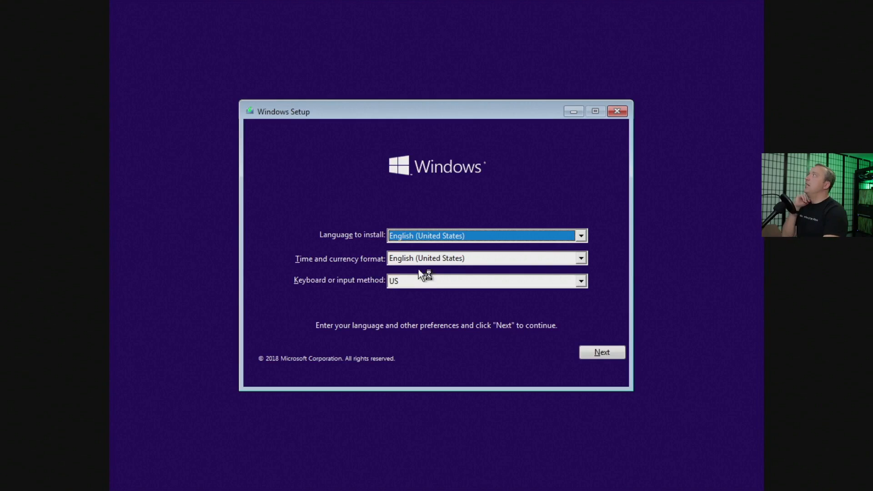
mouse_move(555, 359)
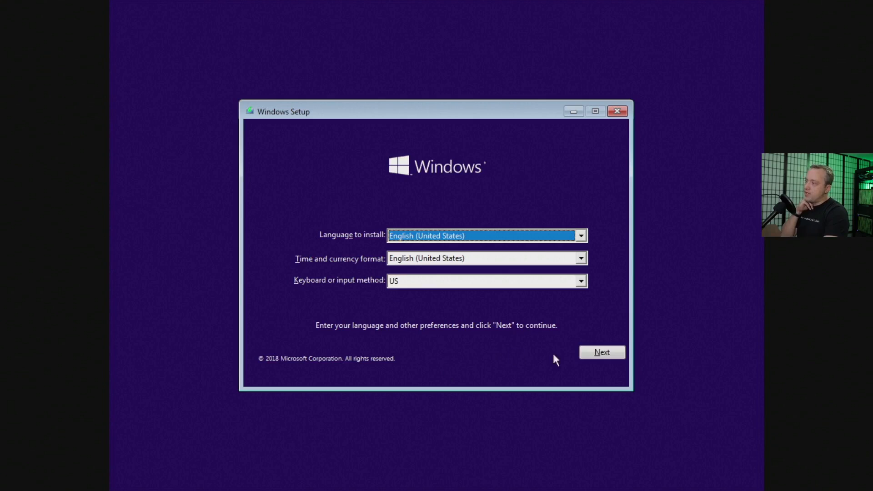
Step: Keep English (United States) with US keyboard and start the Windows installation
left_click(601, 352)
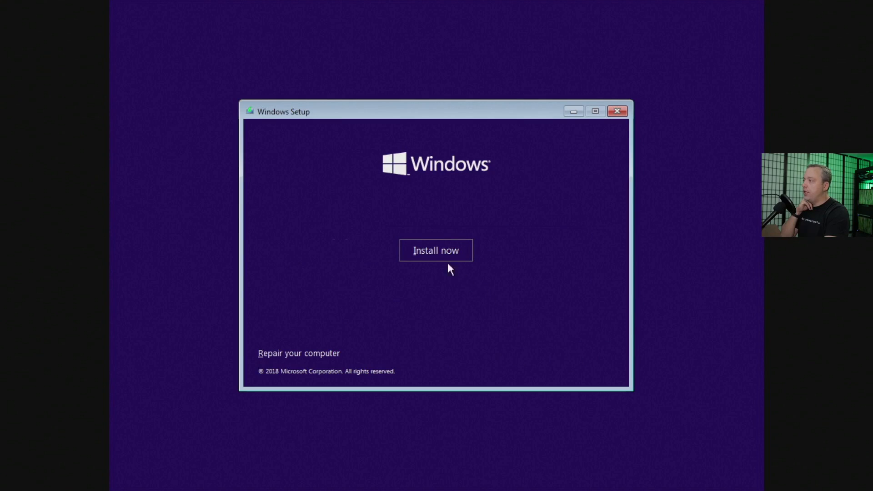
left_click(436, 250)
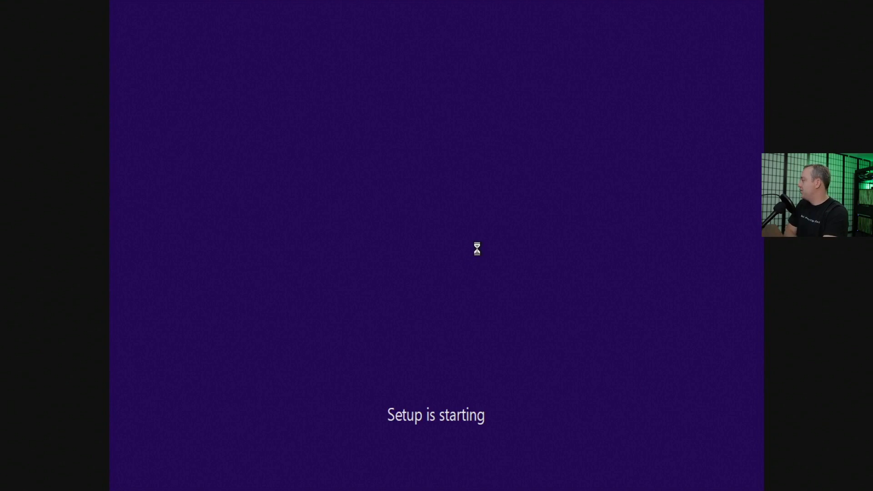
mouse_move(464, 244)
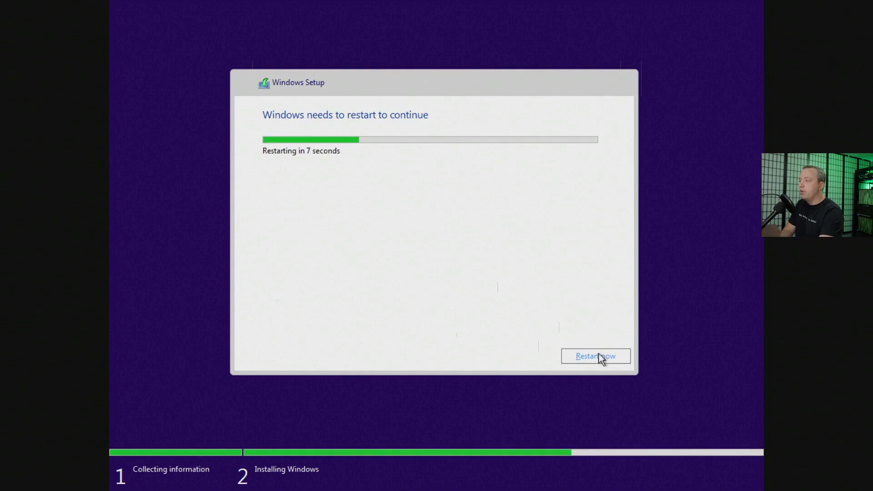
Step: Restart the machine immediately once the install phase completes
left_click(595, 355)
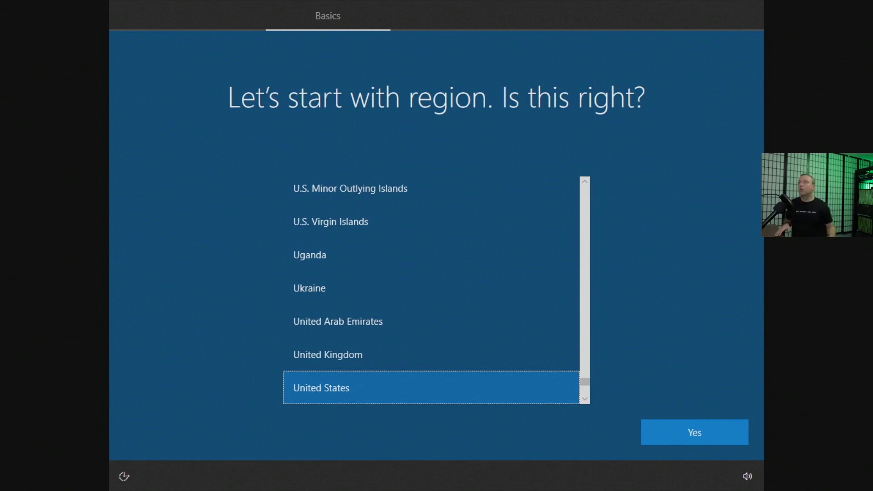
mouse_move(731, 433)
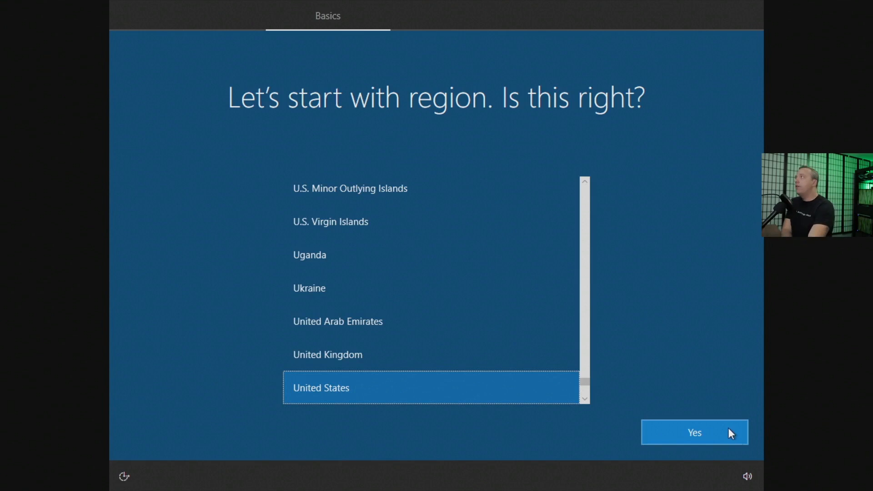
mouse_move(711, 441)
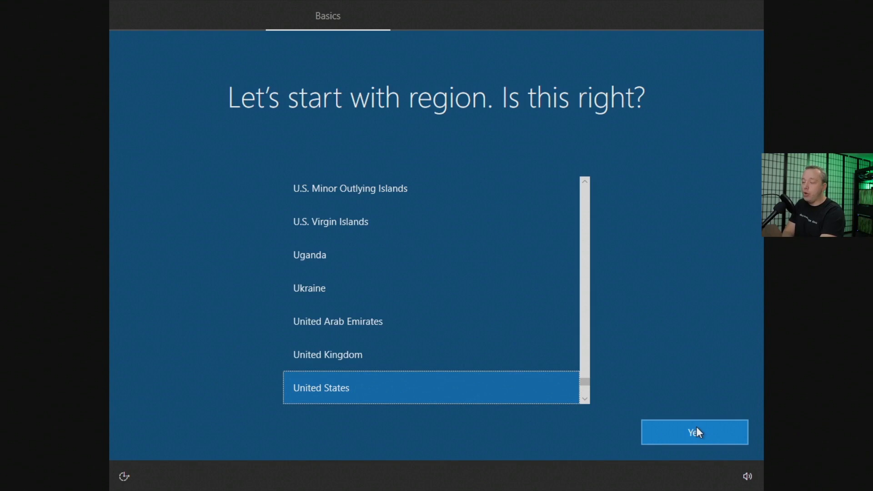
Step: Confirm United States as the device region
left_click(694, 432)
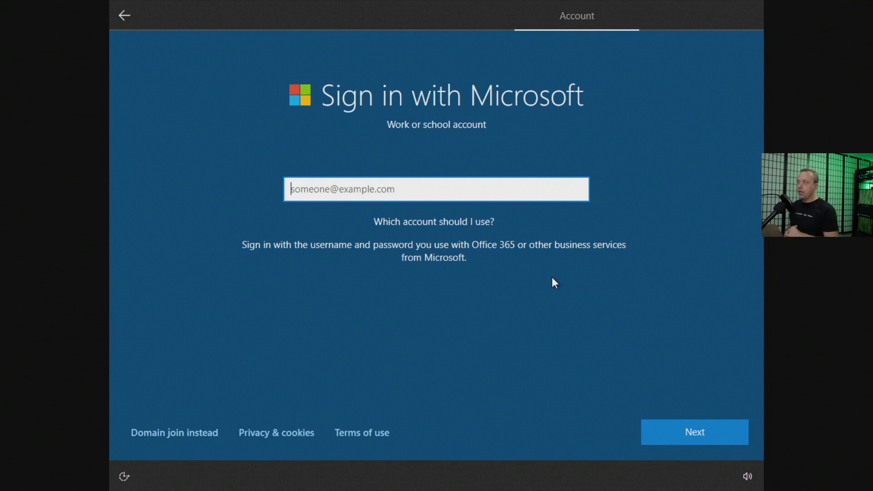
mouse_move(511, 232)
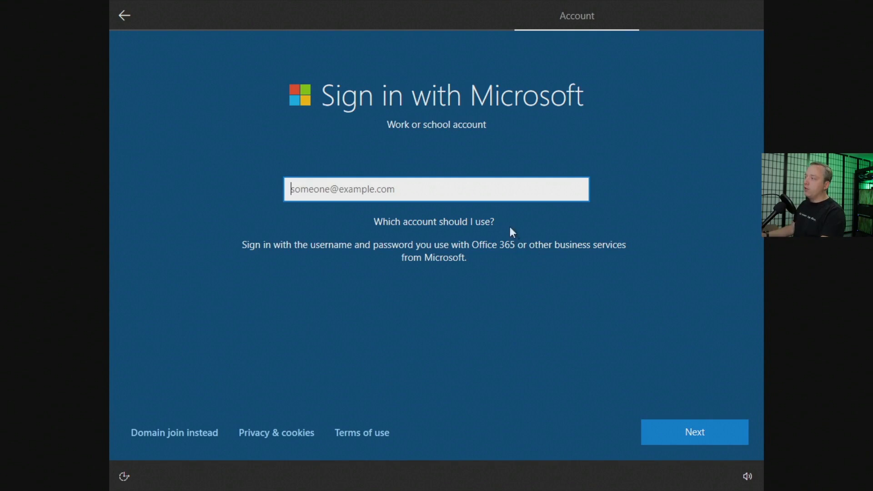
mouse_move(419, 213)
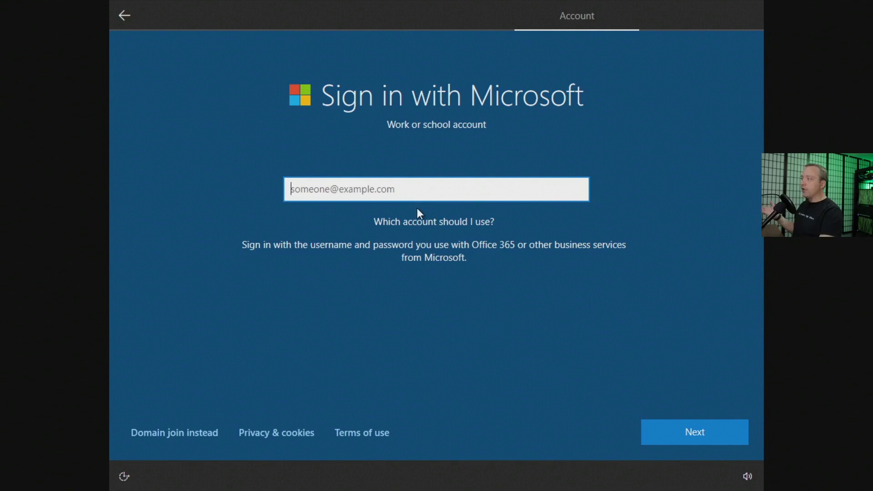
mouse_move(174, 431)
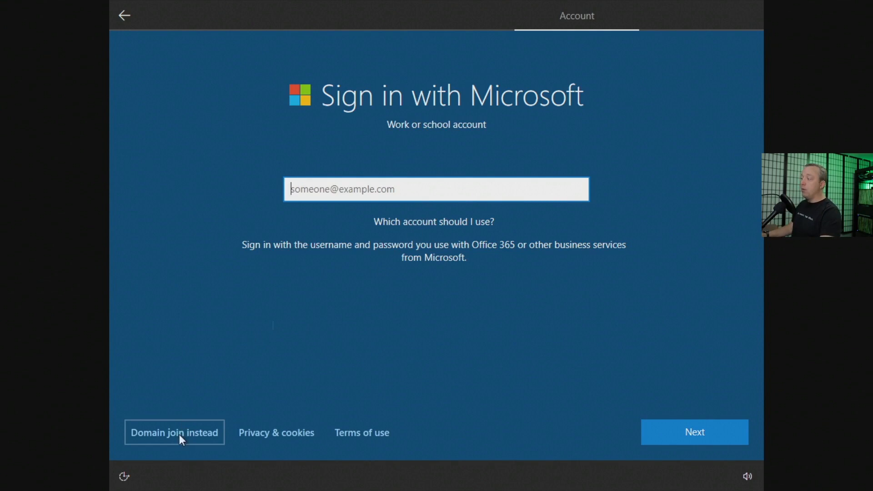
Step: Create a local account named 'msacct', skip the password, and scroll the privacy settings
left_click(174, 432)
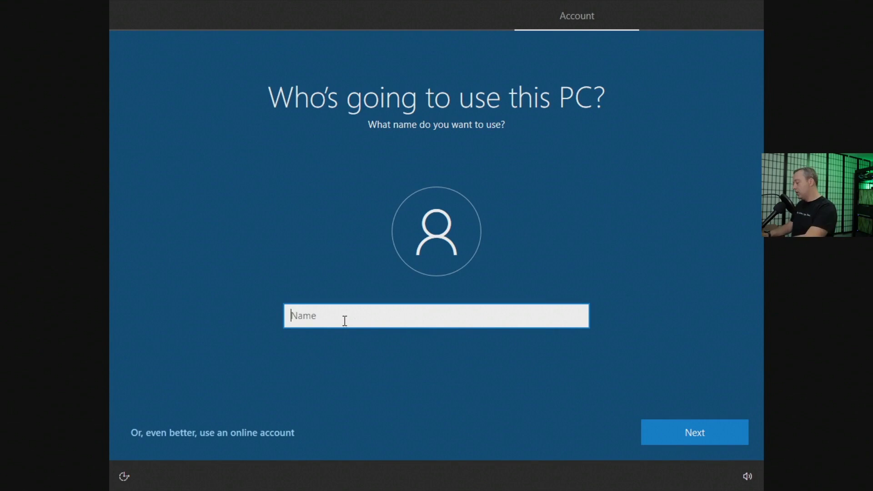
type("msacct")
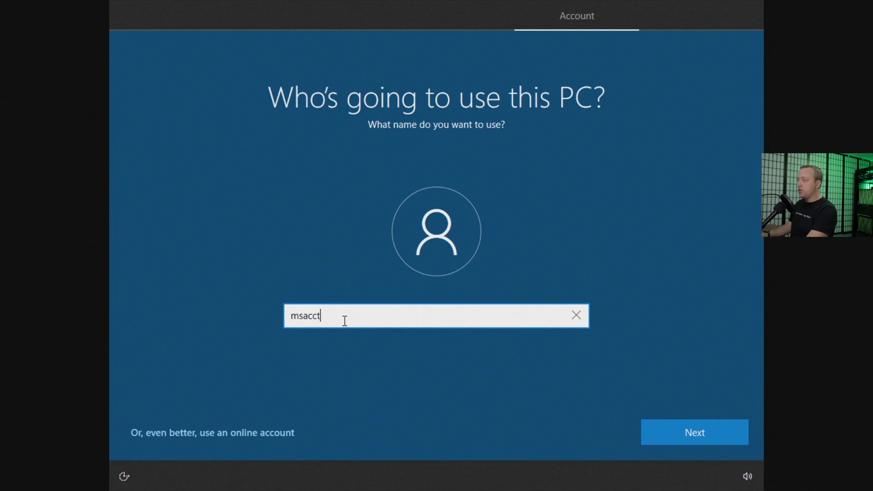
left_click(693, 432)
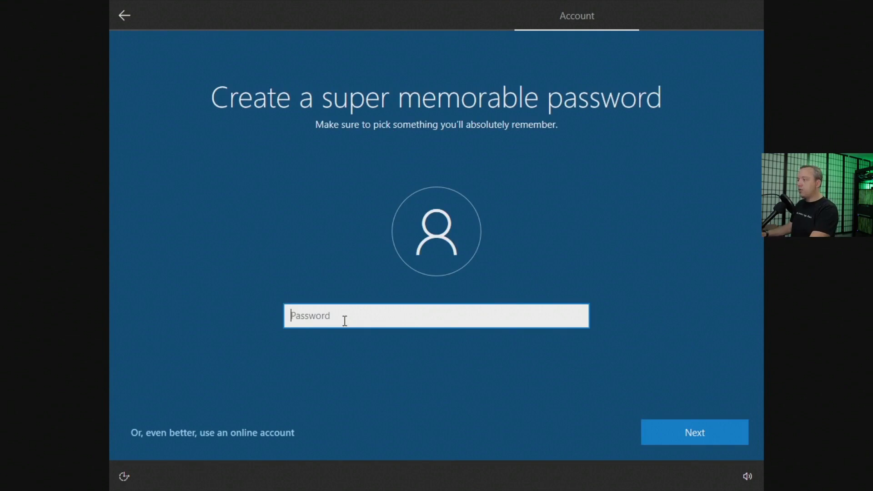
left_click(693, 432)
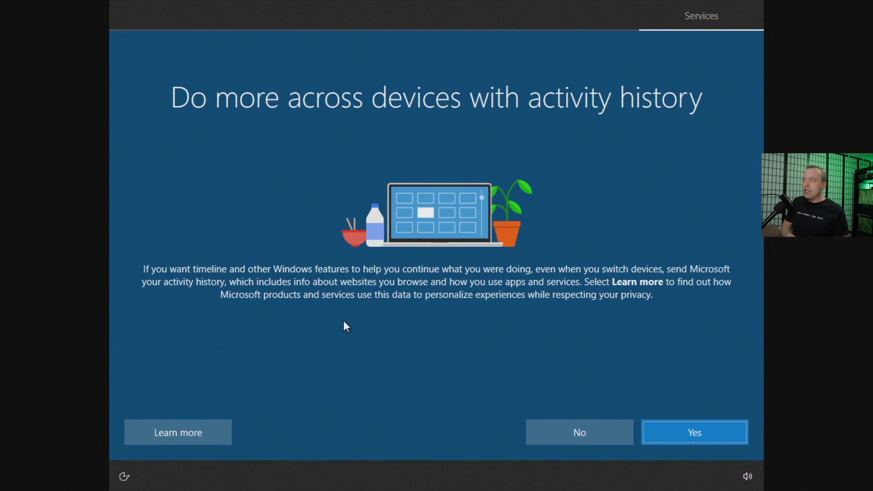
mouse_move(545, 424)
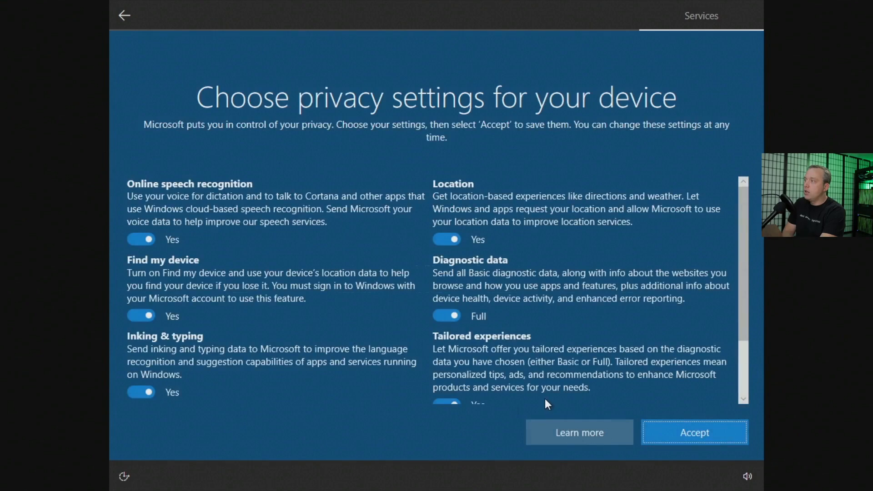
scroll("down", 3)
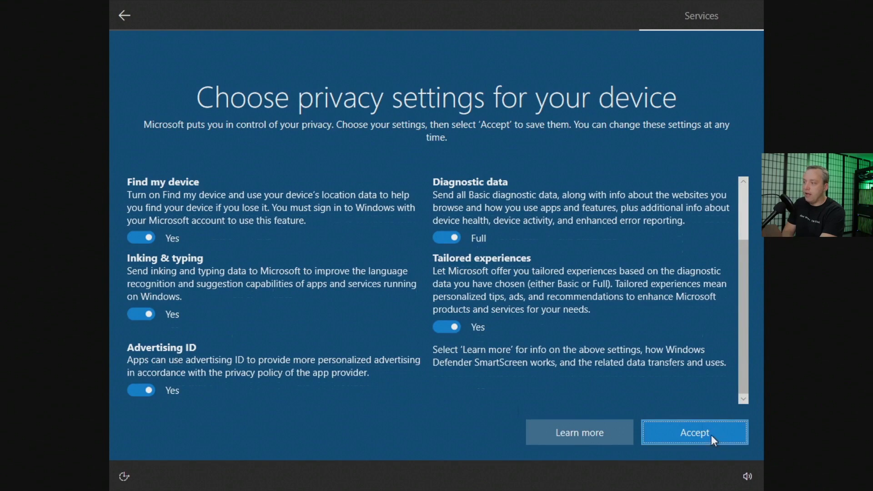
Step: Accept the privacy settings and let setup finish
left_click(693, 432)
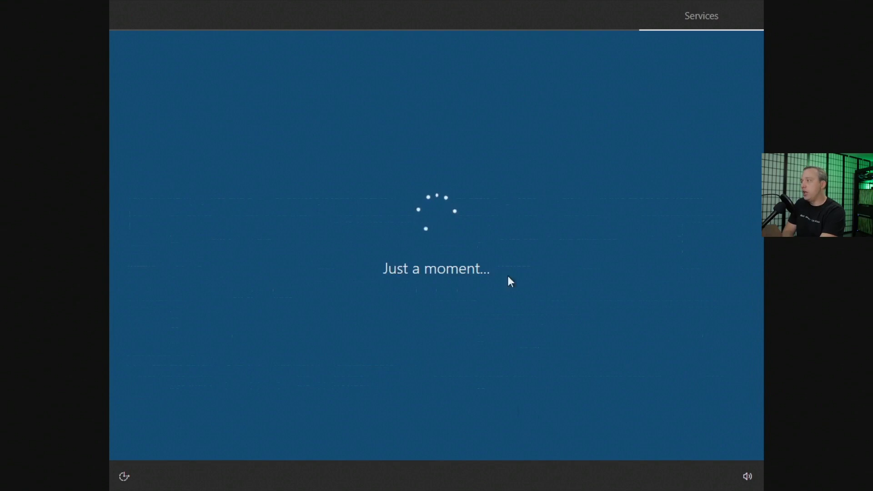
mouse_move(455, 296)
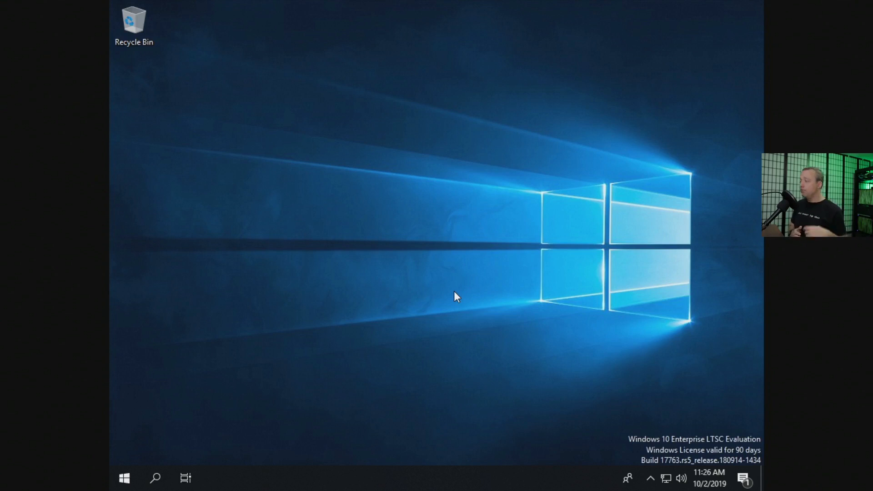
mouse_move(420, 320)
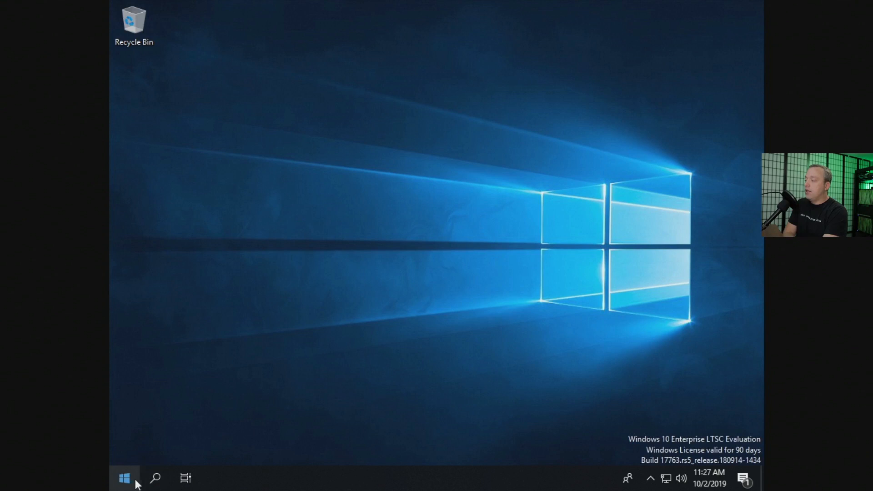
Step: Open the Start menu to view the short LTSC app list
left_click(124, 478)
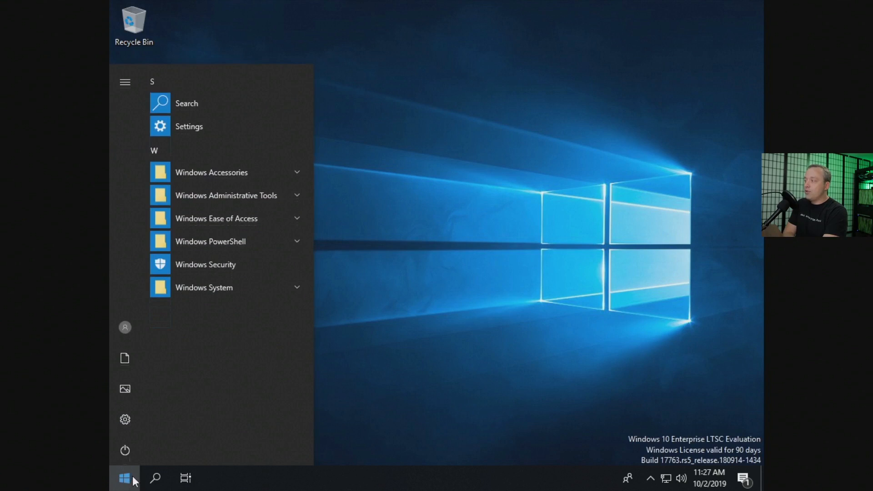
mouse_move(219, 391)
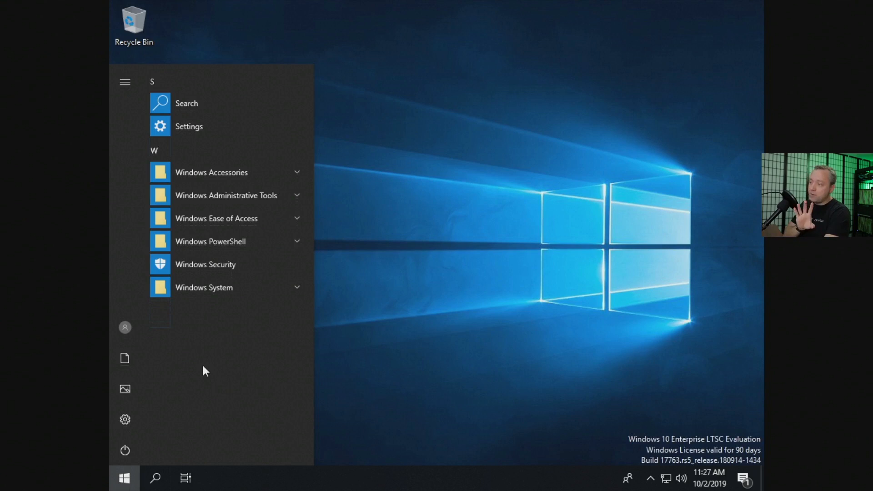
mouse_move(211, 373)
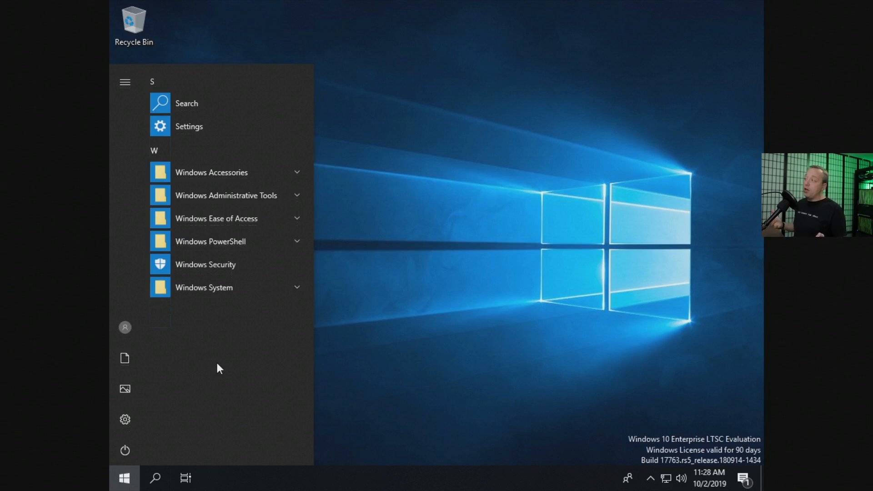
mouse_move(124, 419)
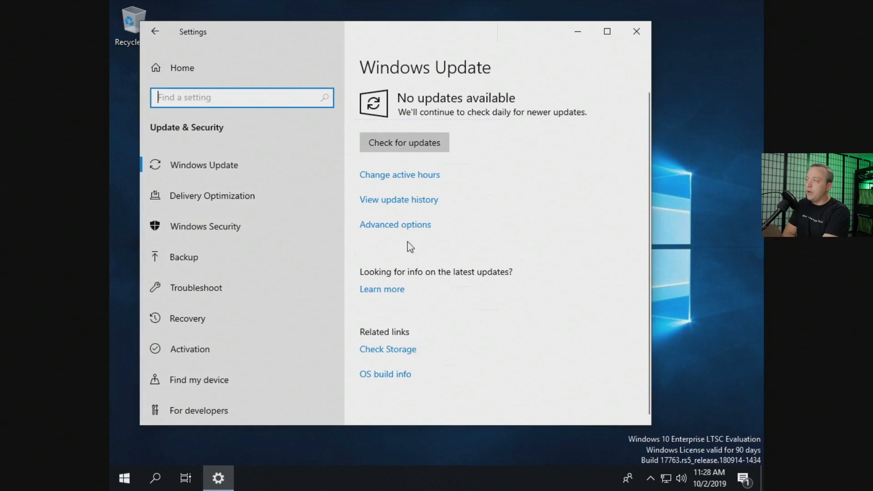
Step: Review the advanced update options, return to Windows Update, and close Settings
left_click(394, 224)
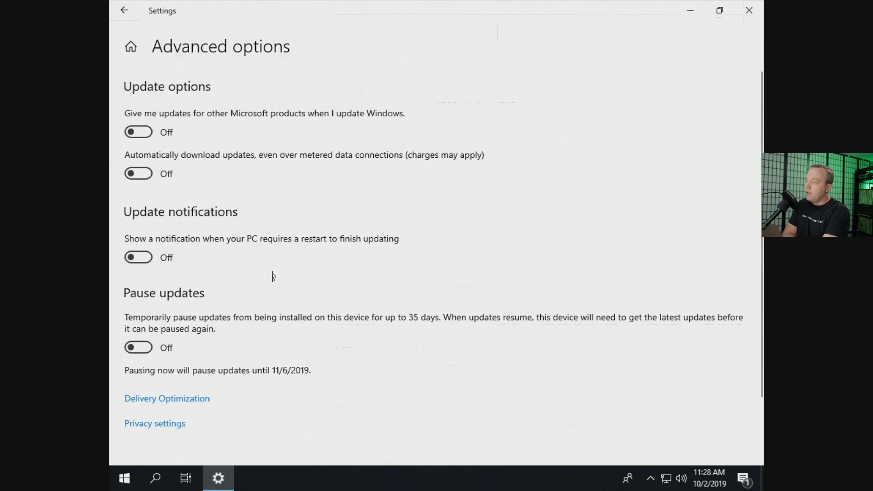
scroll("down", 3)
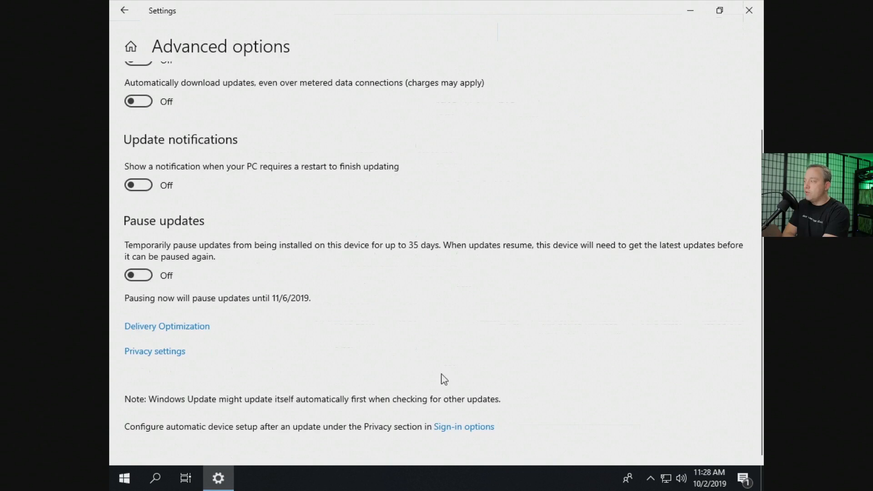
mouse_move(303, 379)
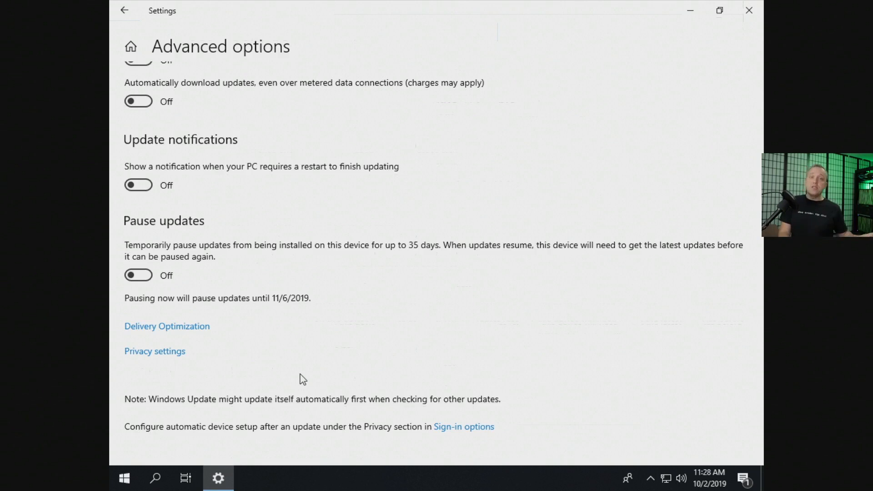
mouse_move(434, 250)
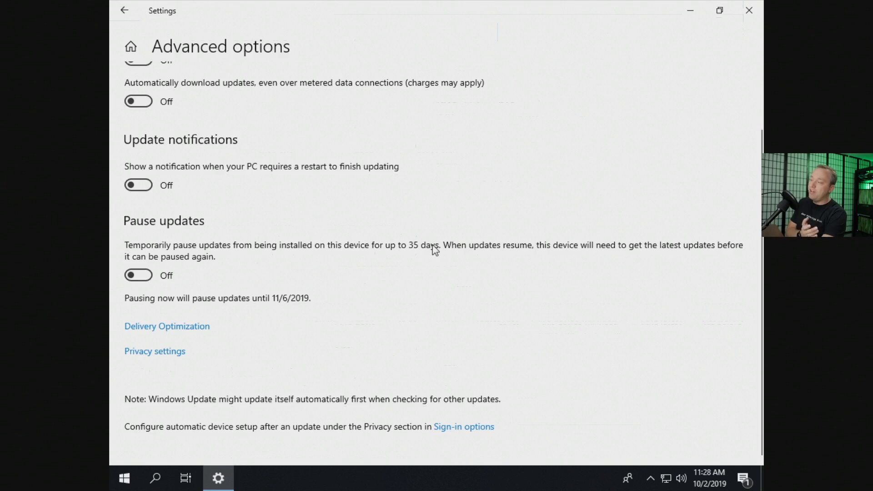
scroll("up", 3)
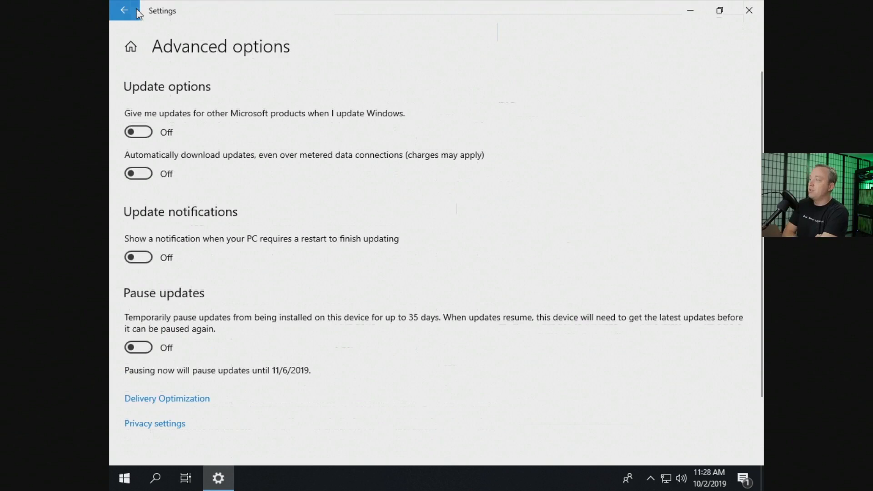
left_click(124, 10)
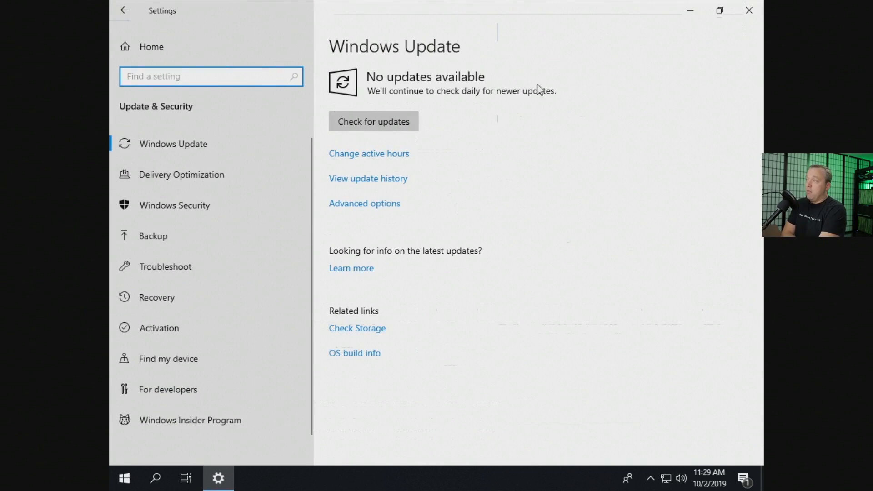
left_click(748, 10)
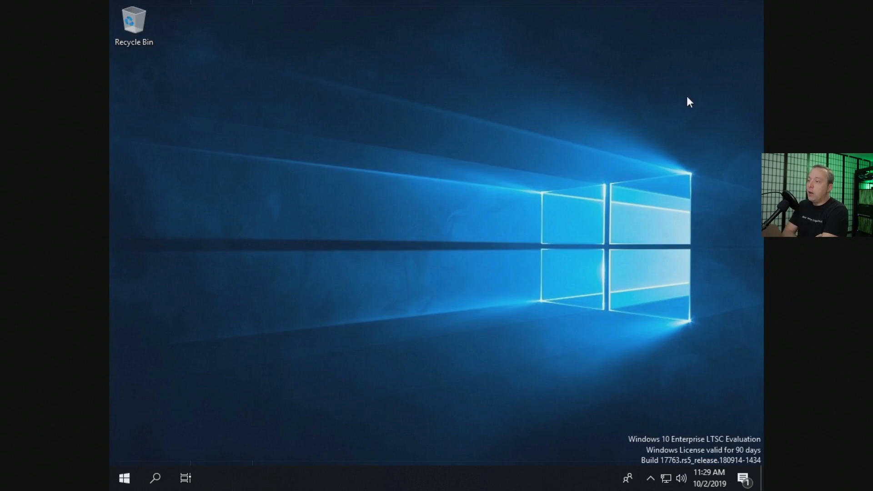
mouse_move(139, 480)
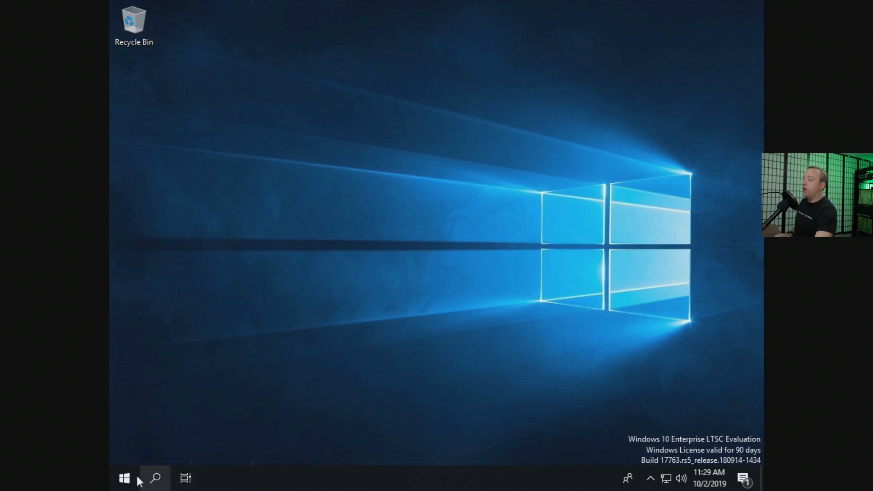
right_click(123, 478)
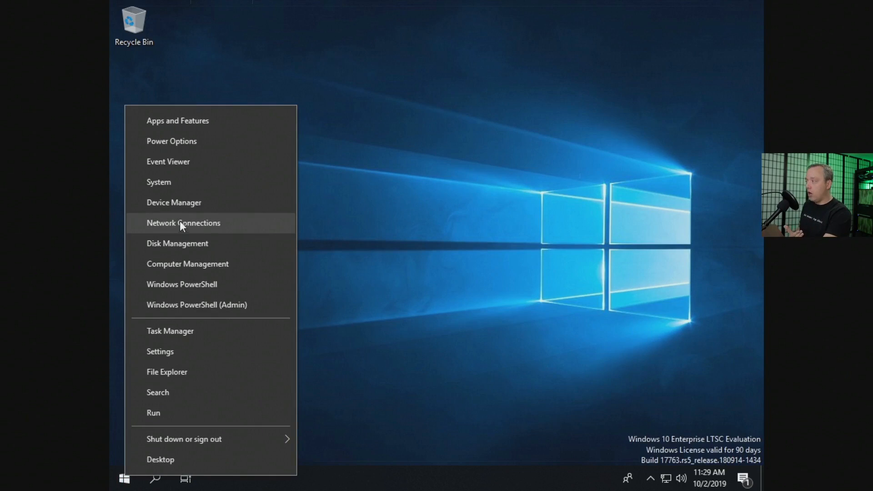
left_click(183, 222)
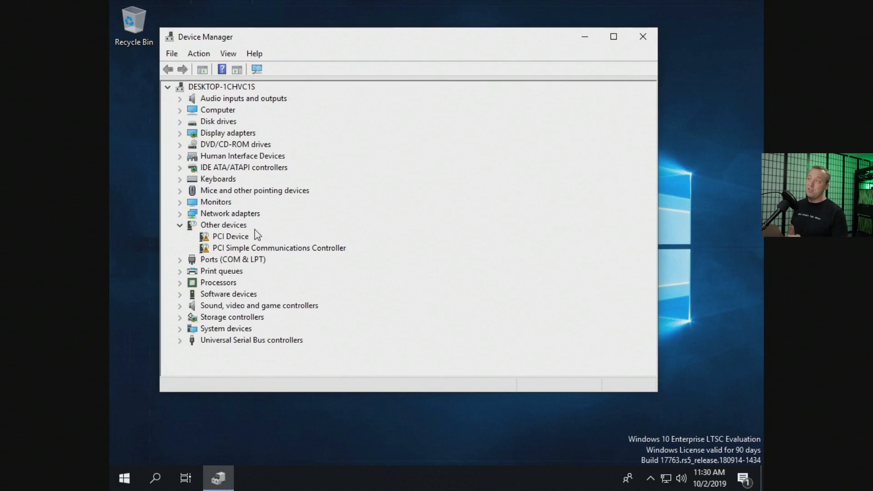
mouse_move(262, 234)
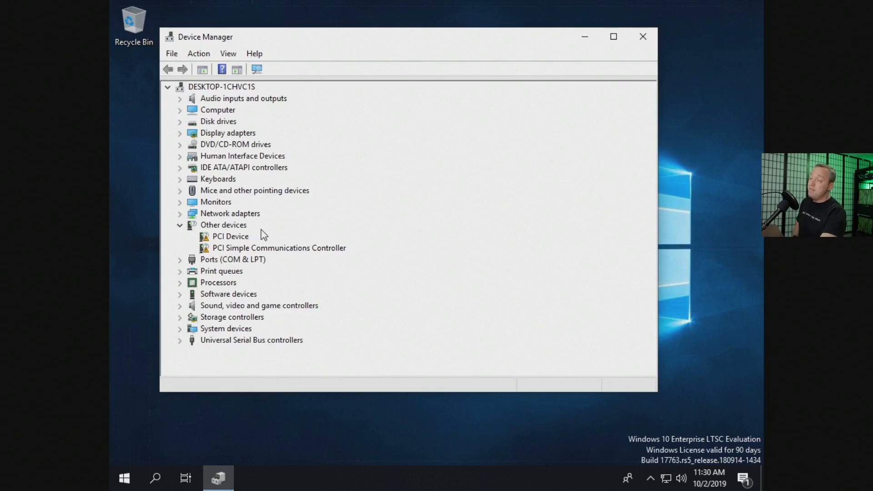
mouse_move(288, 225)
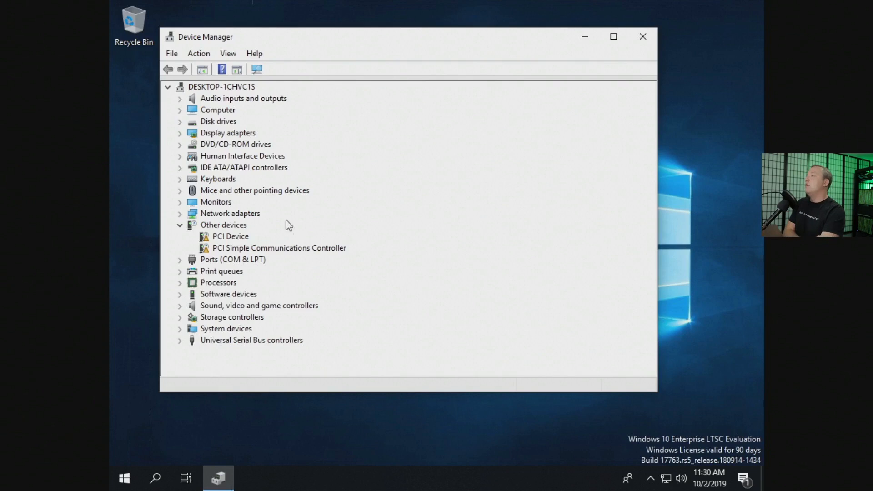
mouse_move(644, 32)
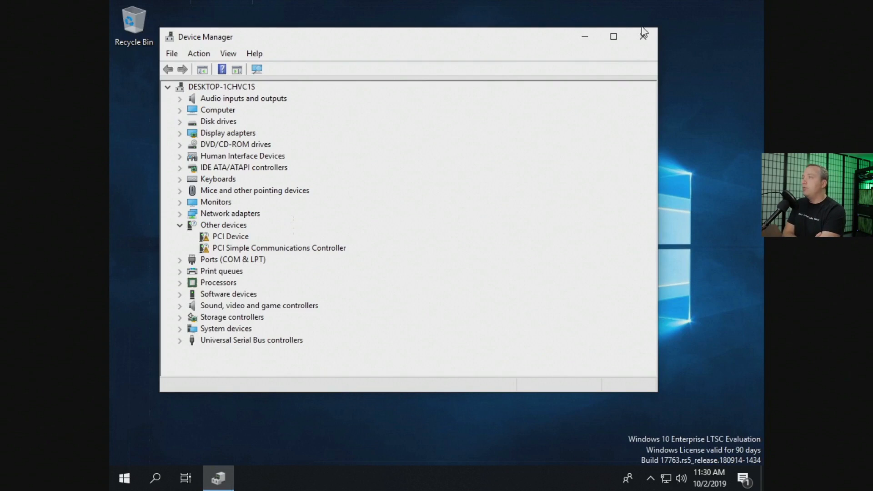
left_click(643, 35)
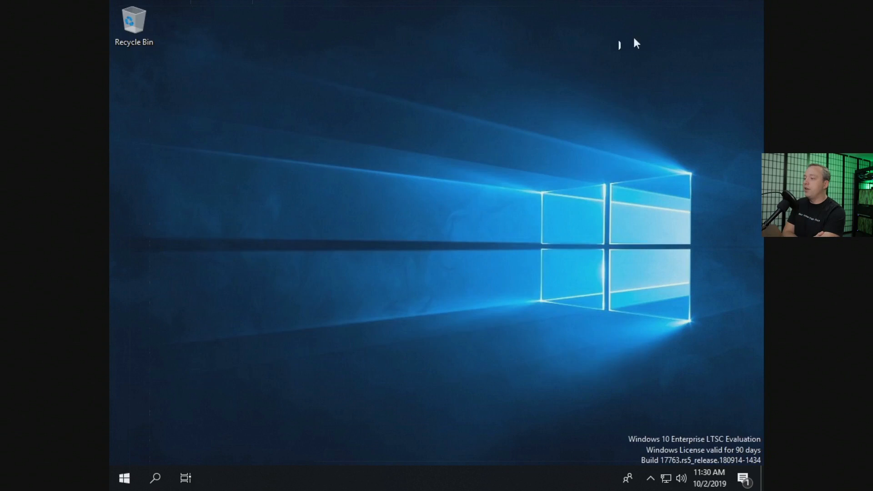
mouse_move(372, 207)
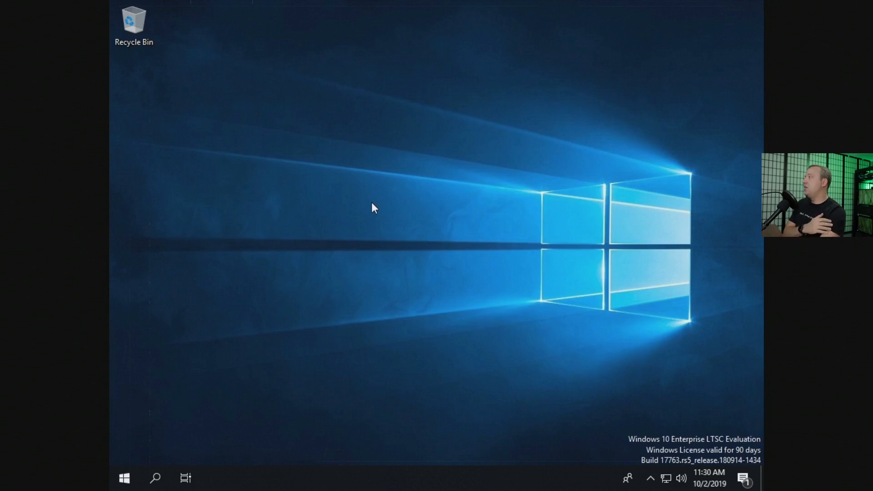